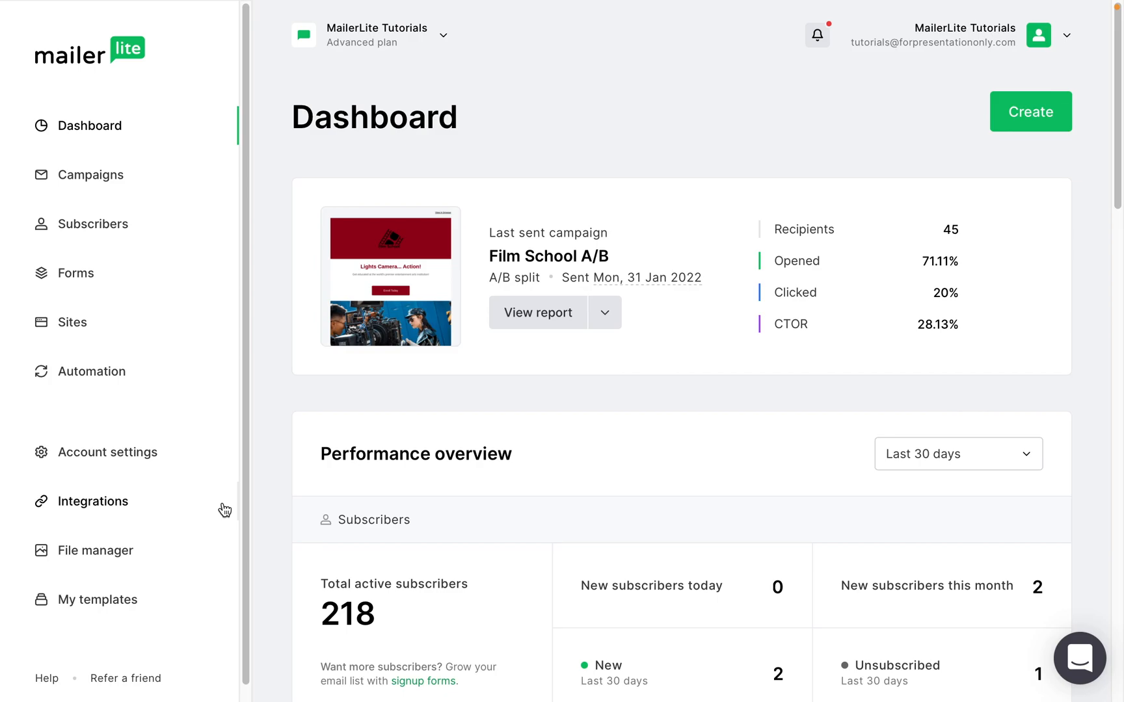
Step: Go to Integrations and start using the Facebook Audiences integration
click(108, 501)
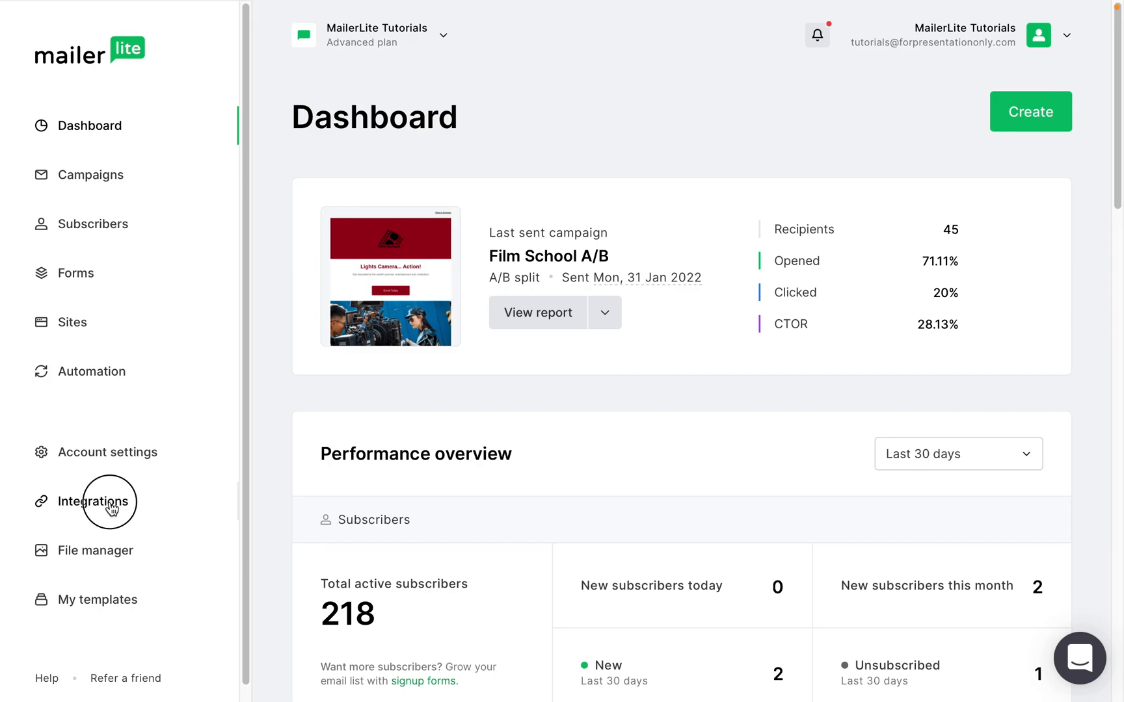
click(93, 501)
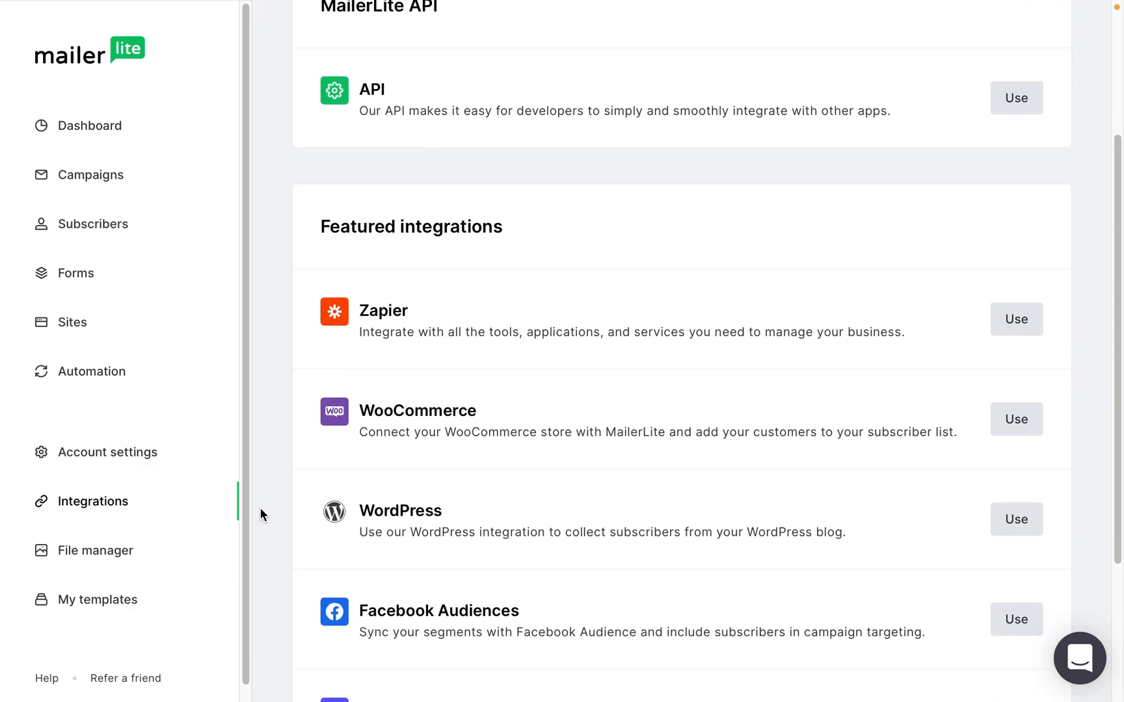
click(1014, 619)
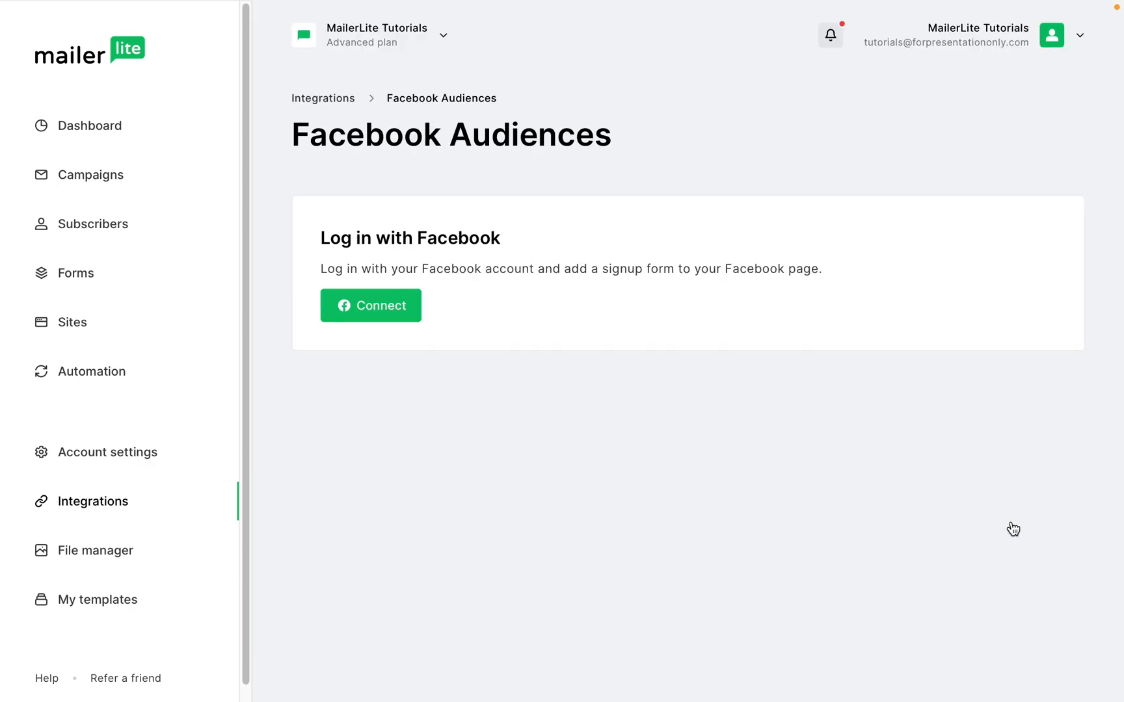
mouse_move(370, 305)
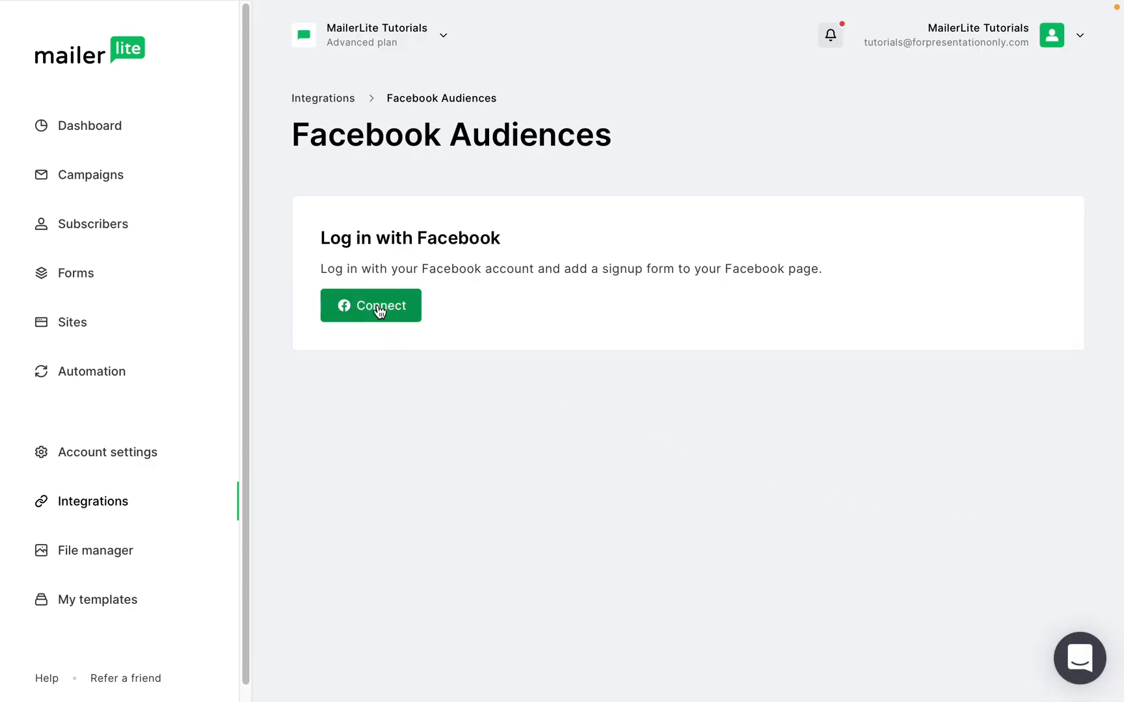
Step: Connect a Facebook account, approving the ads management and email permissions as requested
click(370, 304)
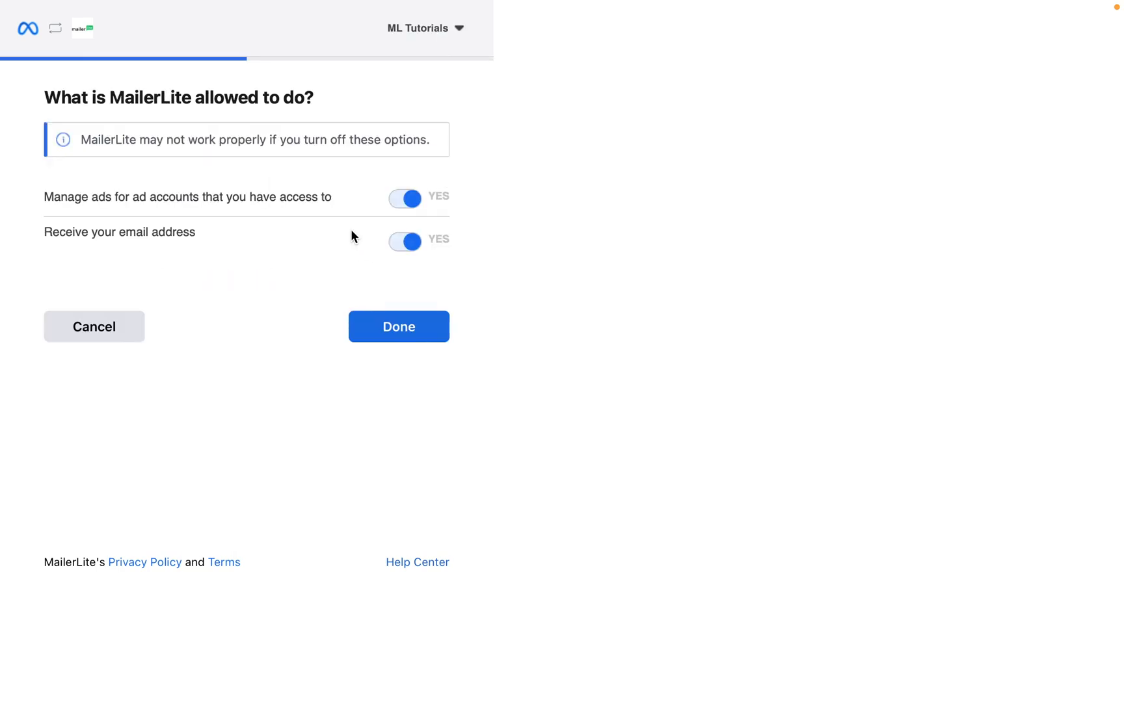
mouse_move(380, 195)
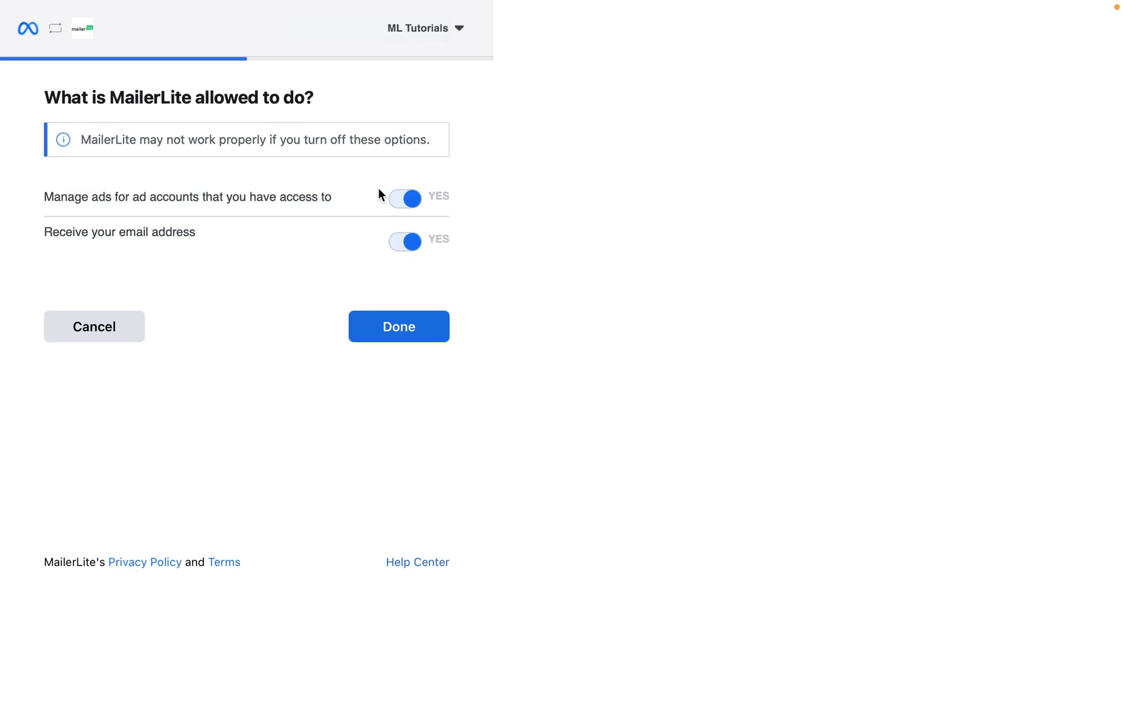
mouse_move(398, 327)
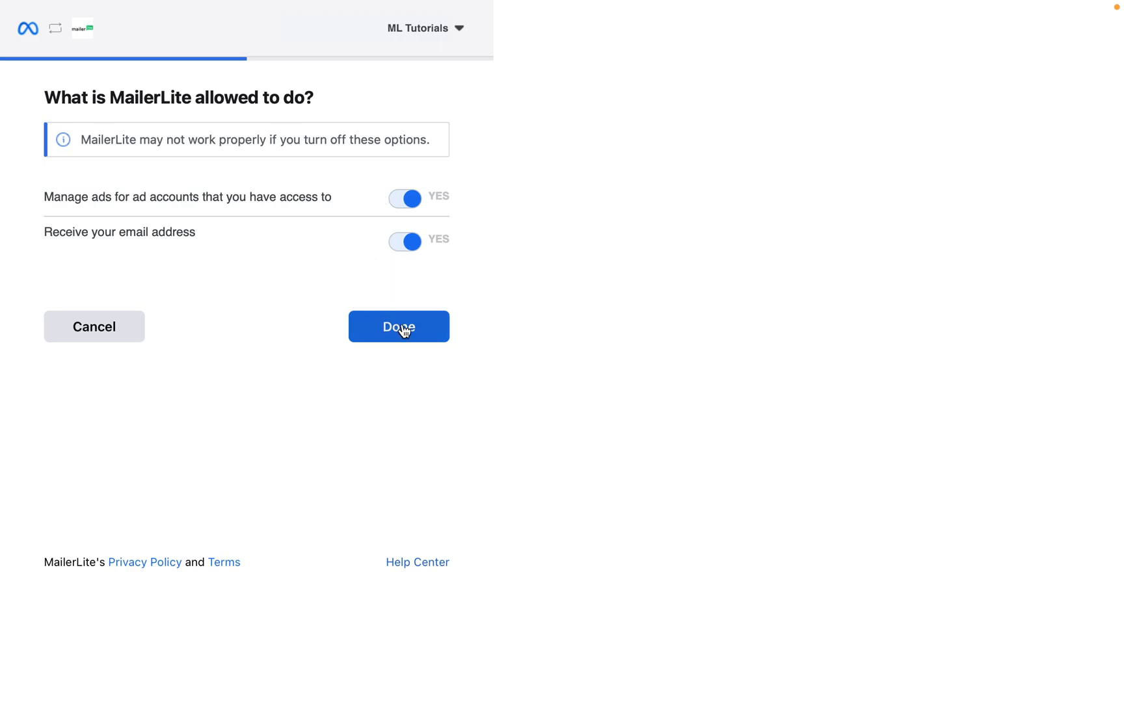
click(398, 327)
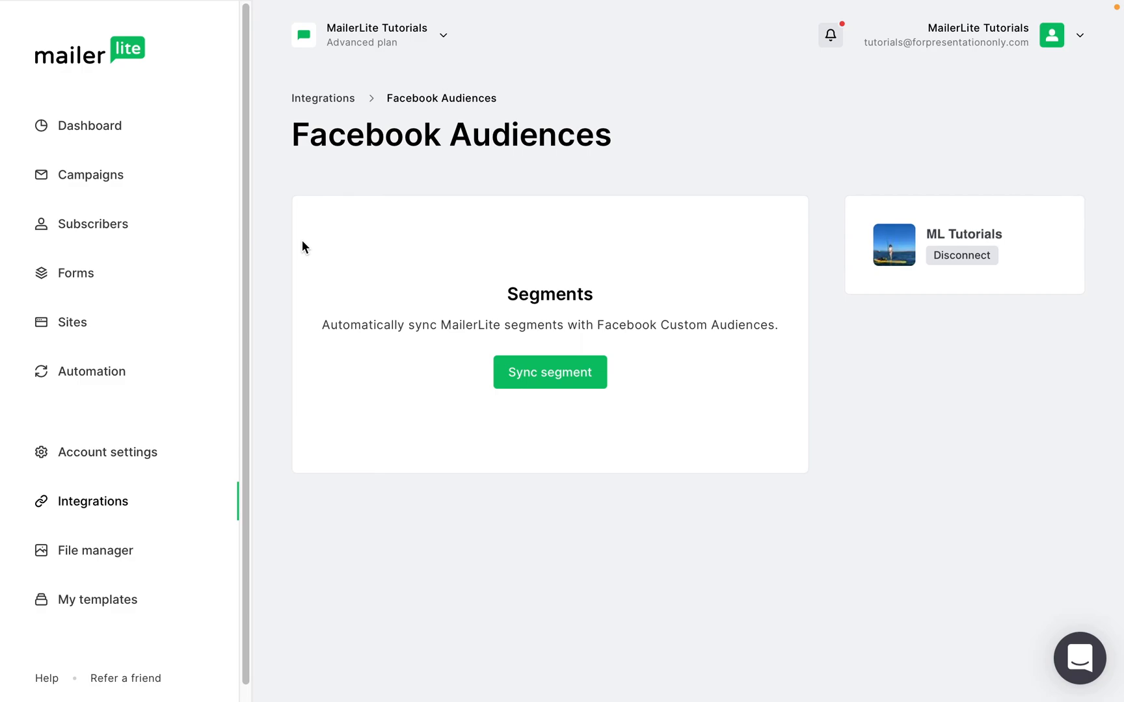
mouse_move(368, 257)
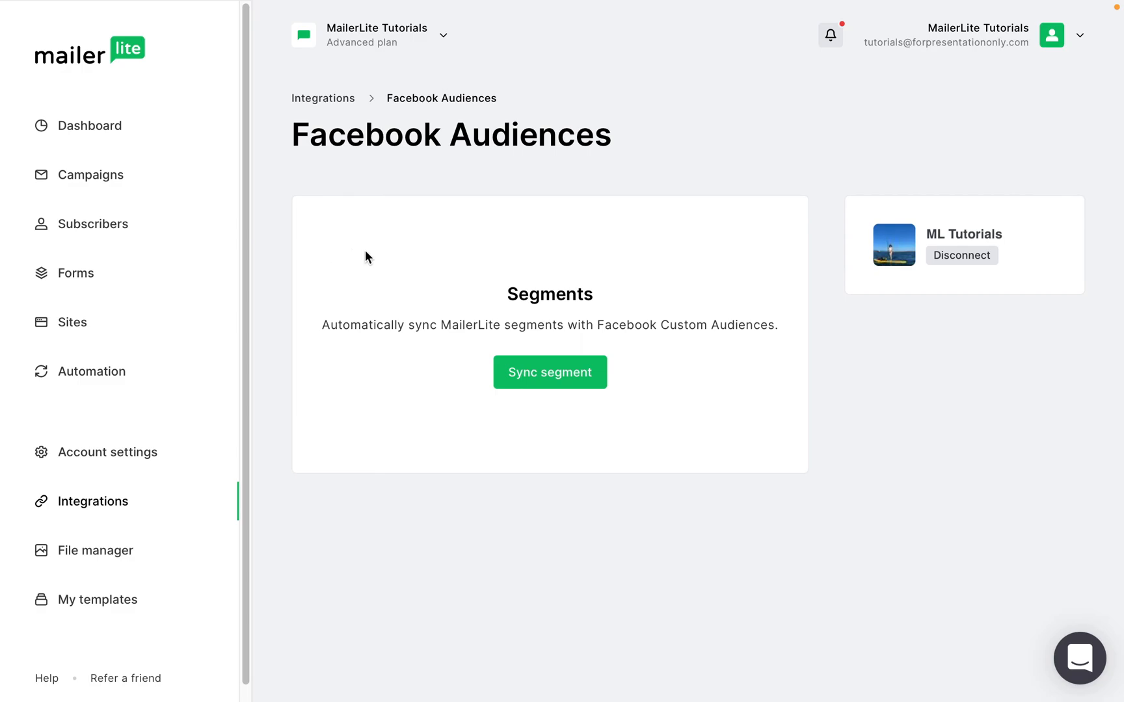
Step: Set up a sync of Win-Back Email Campaign to the All Web 60 audience in MailerLite 2
click(549, 372)
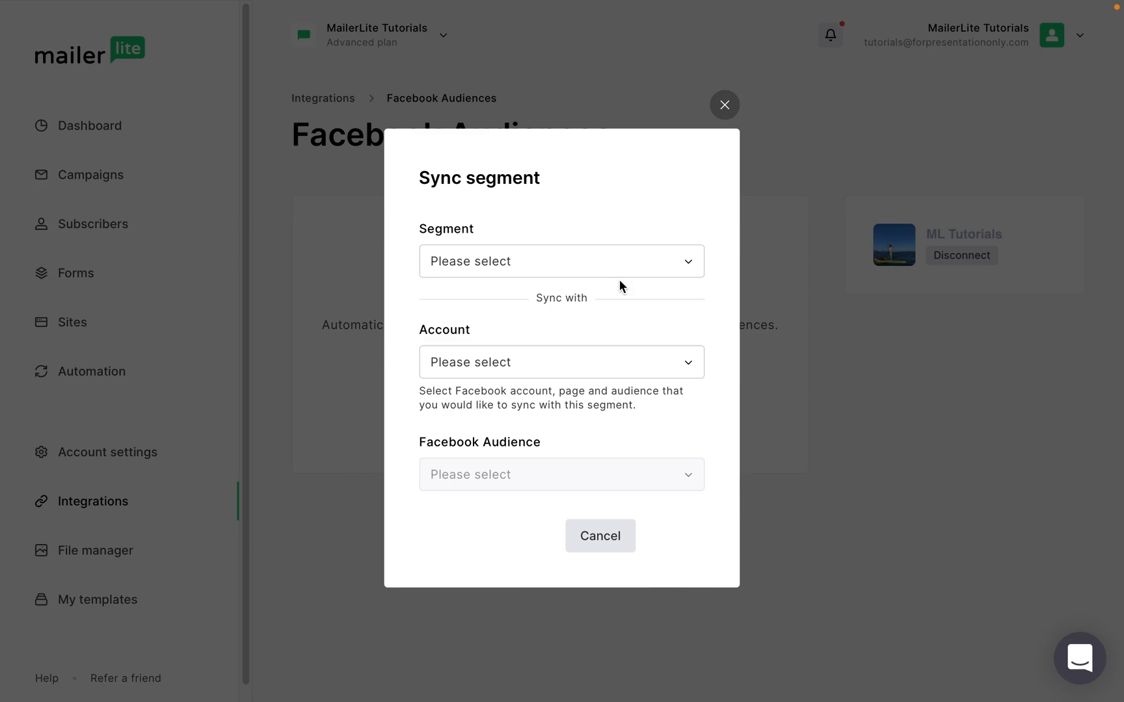
click(561, 262)
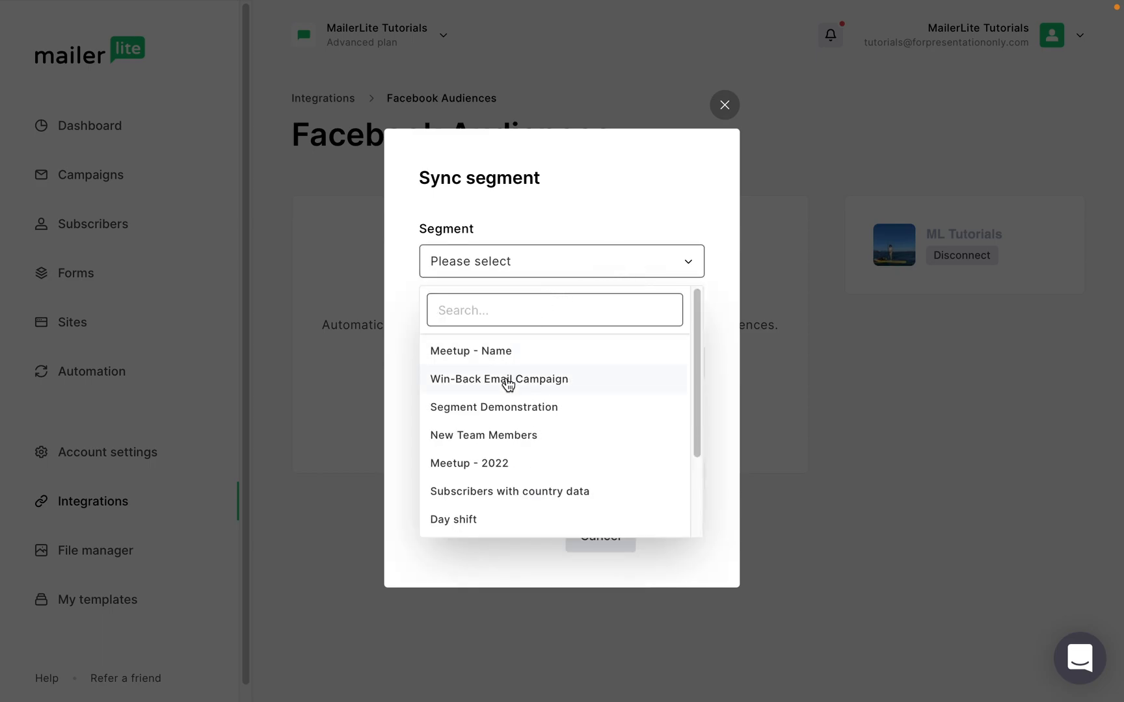
click(499, 379)
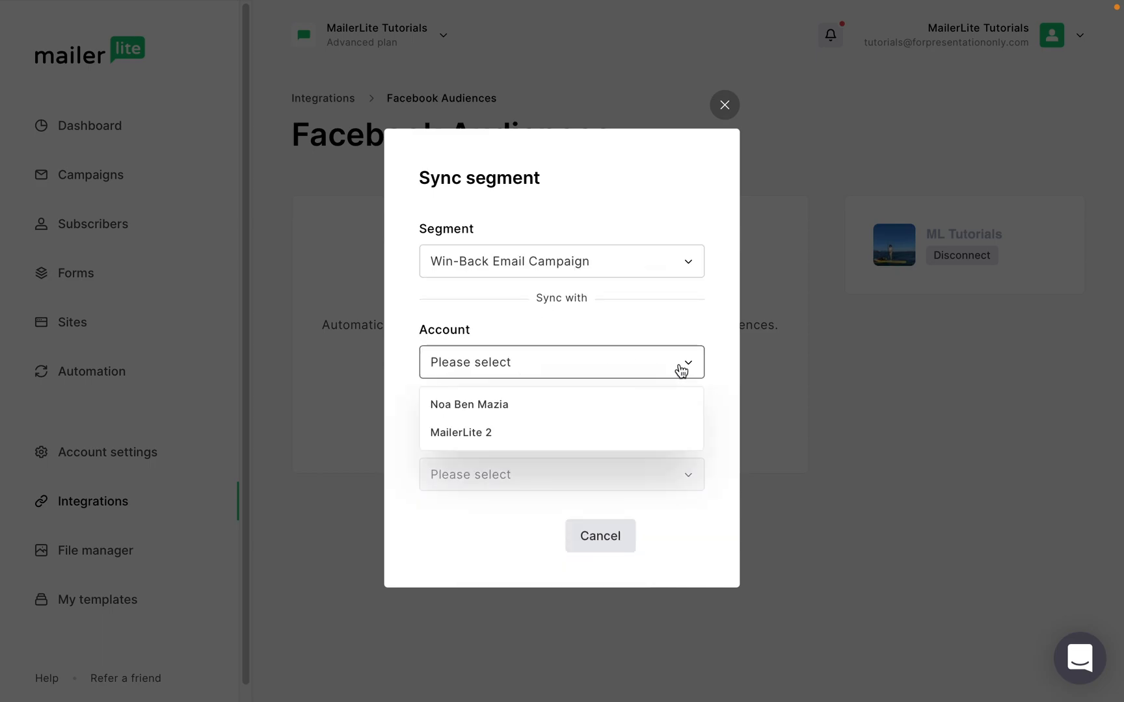
click(460, 432)
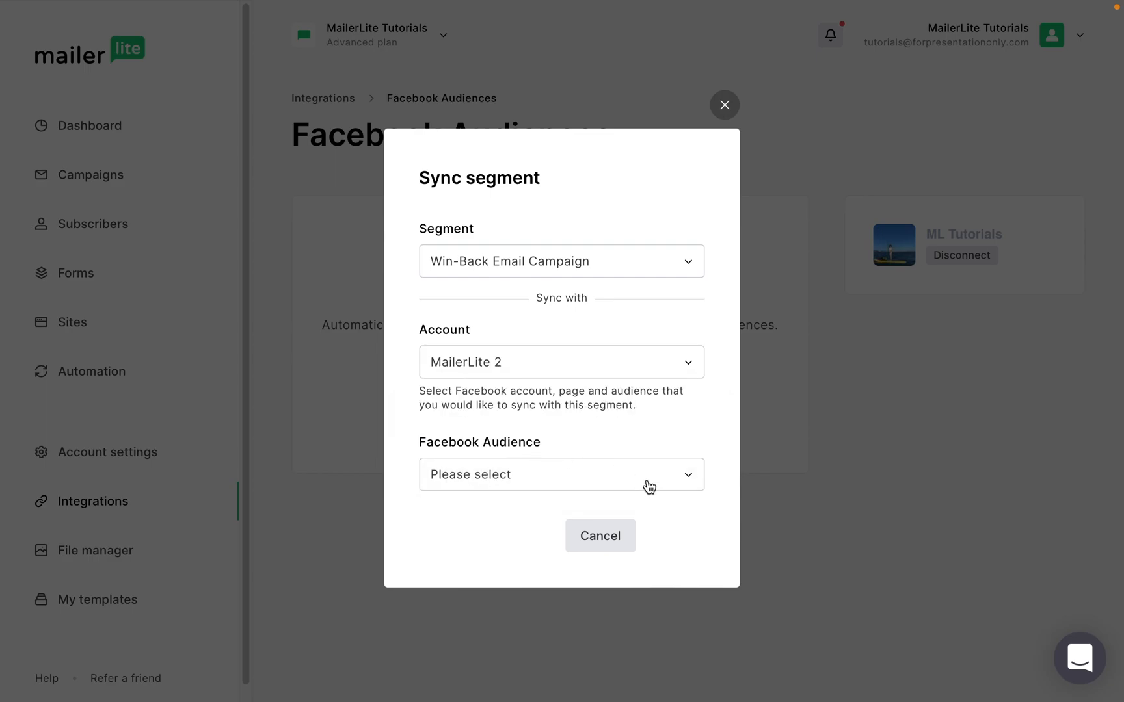
click(561, 473)
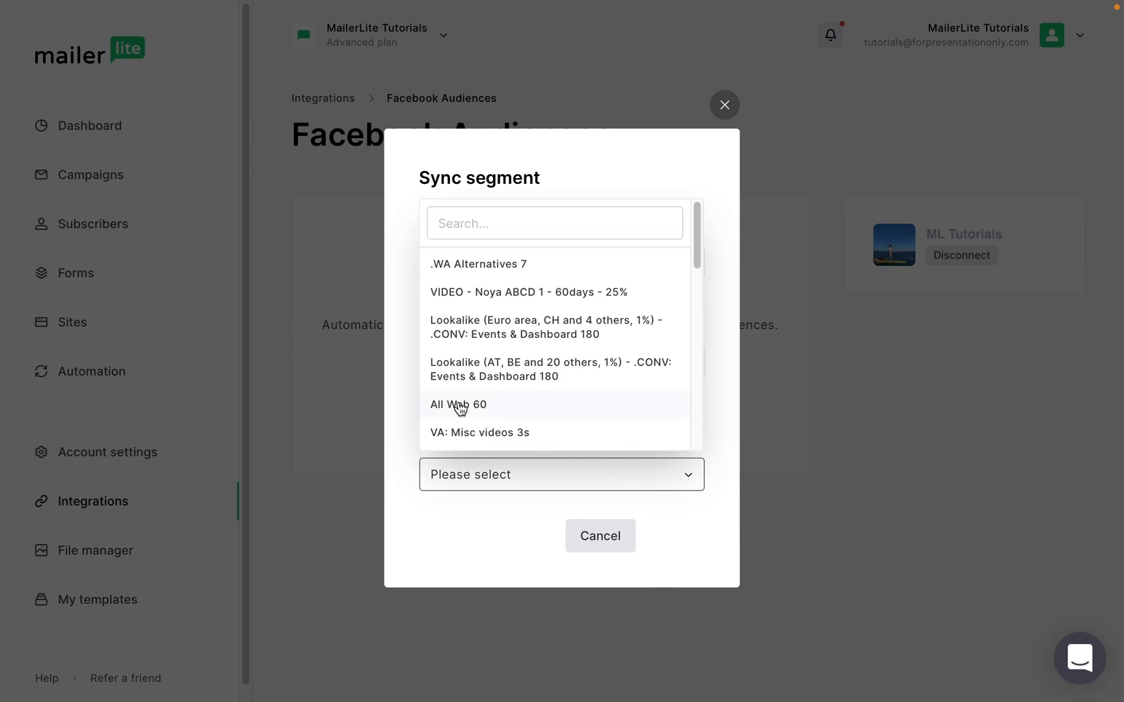
click(458, 403)
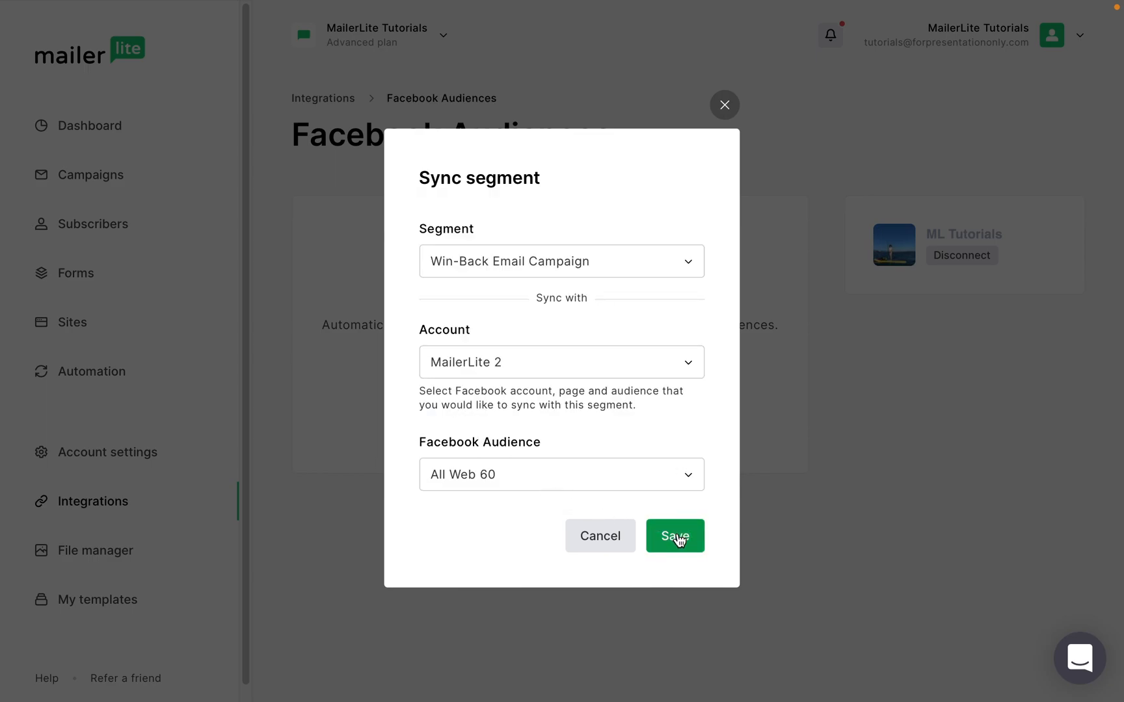